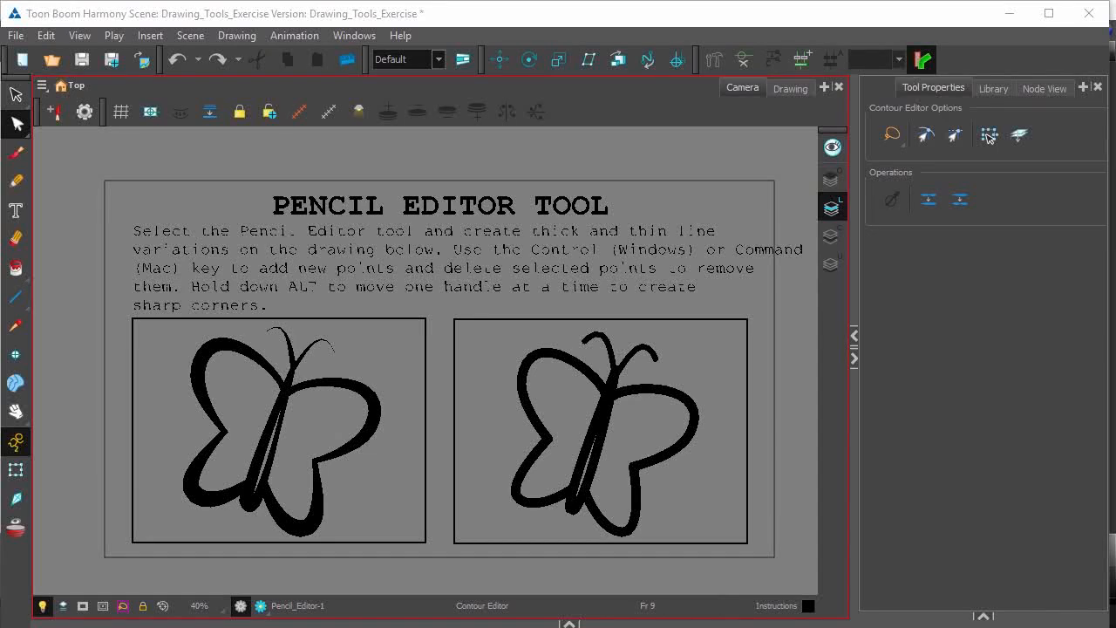
- Toggle from stroke selection back to the Contour Editor and open its tool list
click(16, 95)
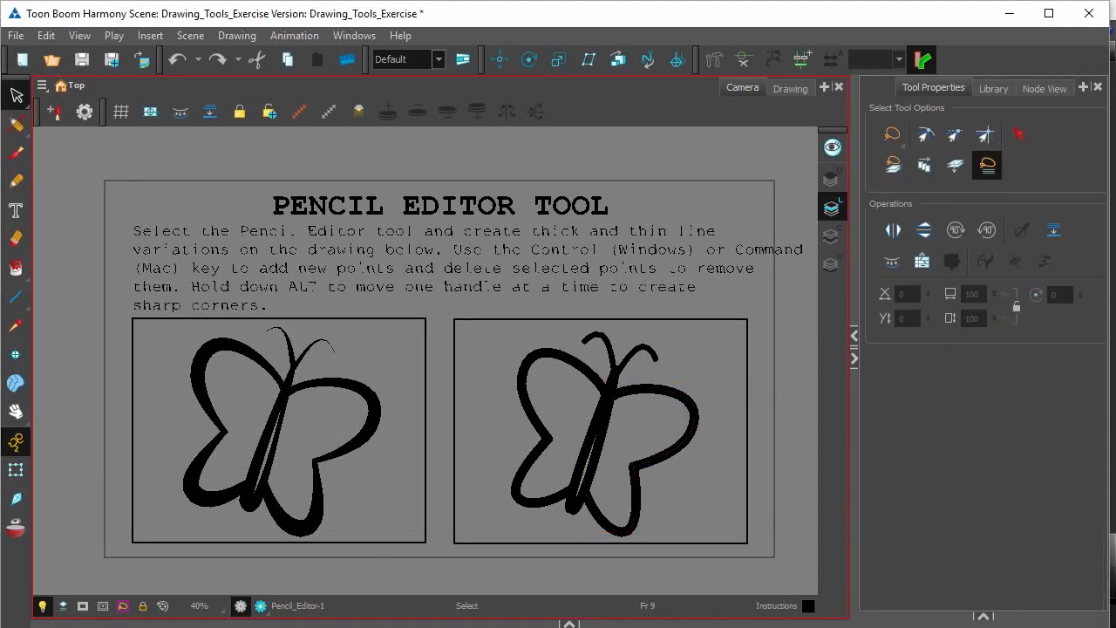
click(15, 124)
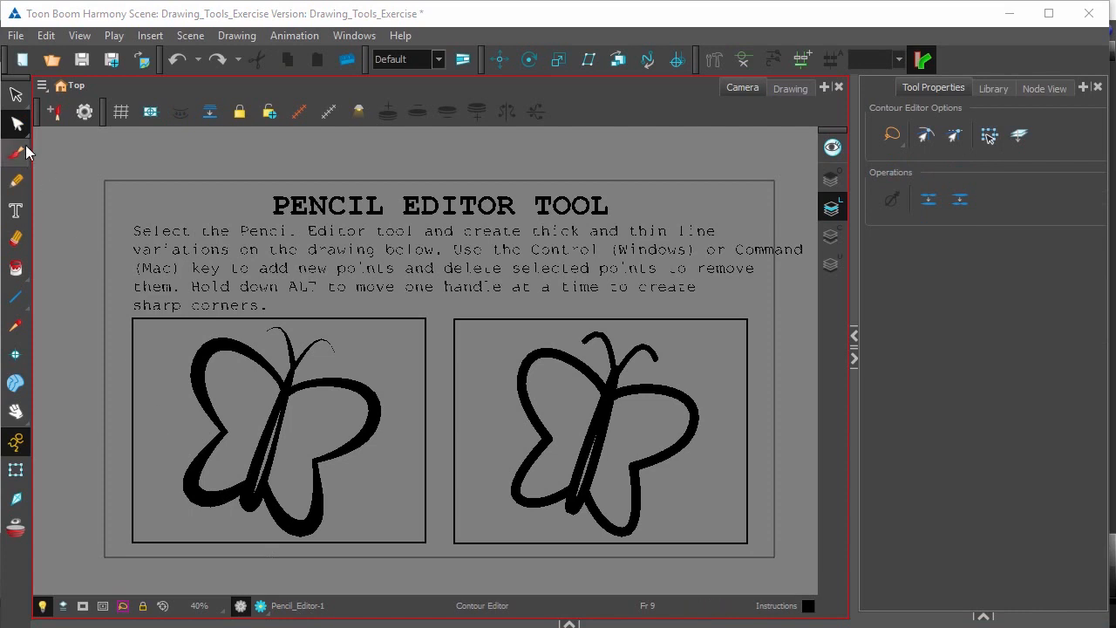
click(16, 124)
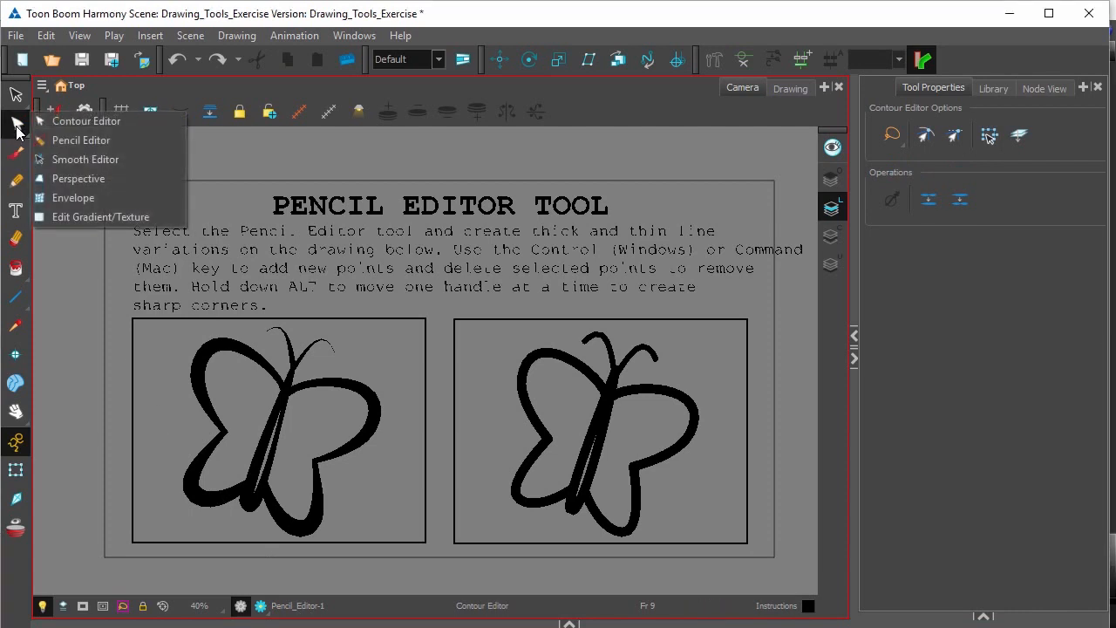
mouse_move(80, 140)
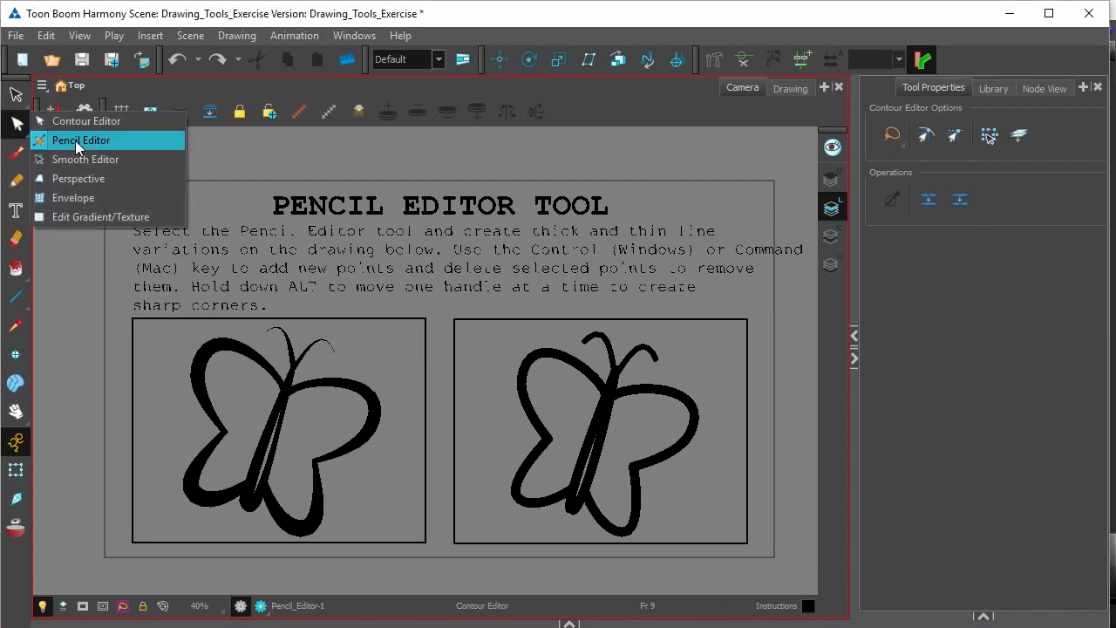
- Pick the Pencil Editor tool from the contour-editing popup
click(80, 140)
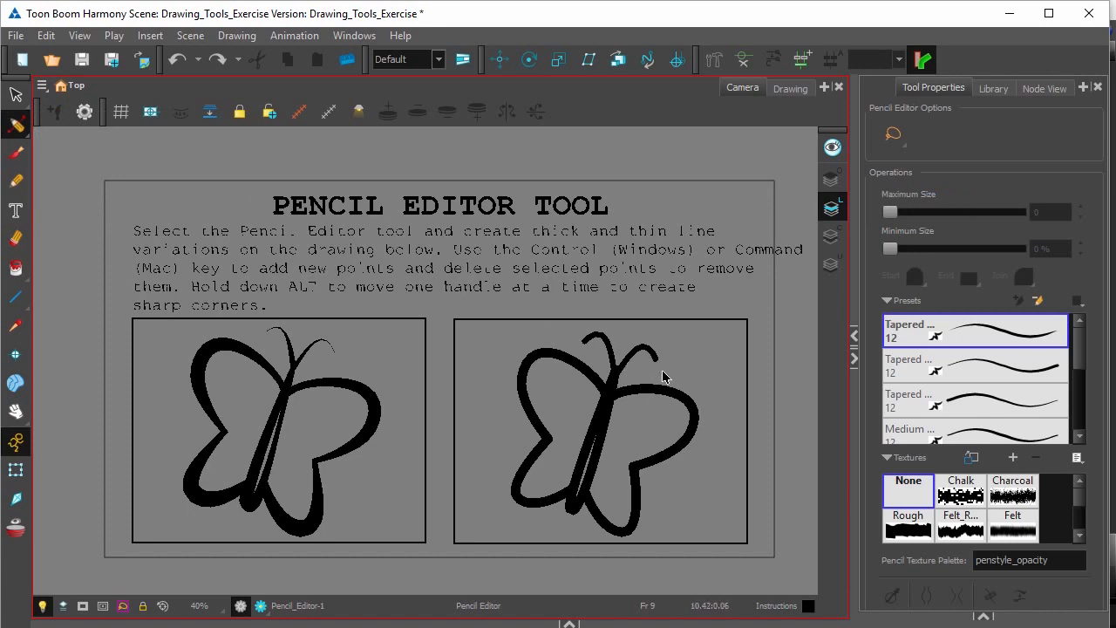
mouse_move(693, 435)
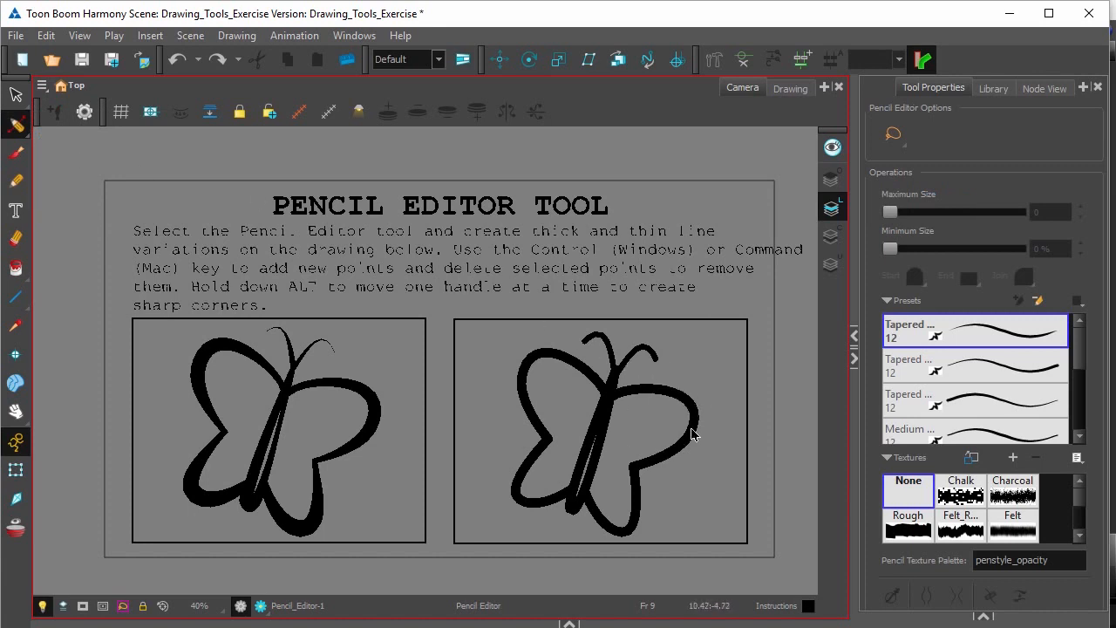
mouse_move(502, 499)
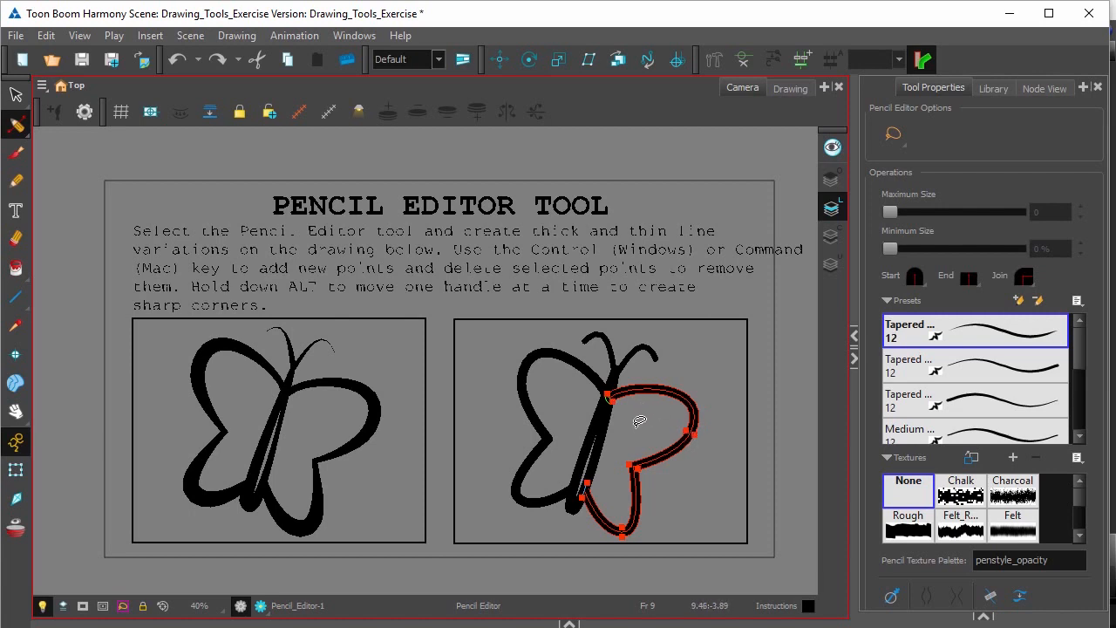
mouse_move(628, 428)
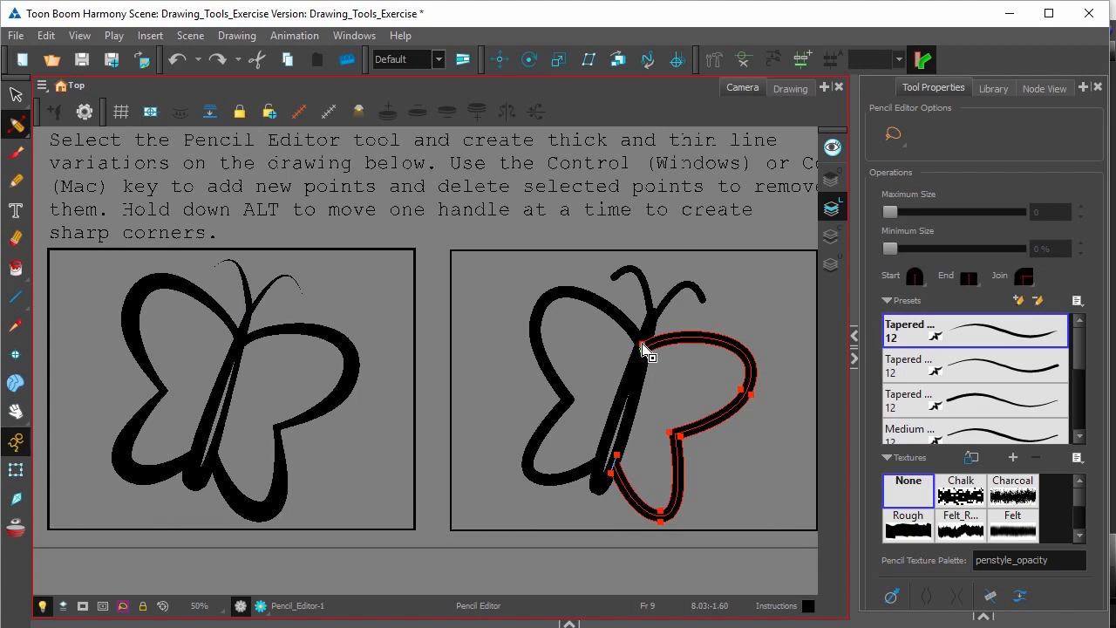
- Drag the width handles at the wing-body junction outward to widen the right wing's line
drag(646, 349, 641, 353)
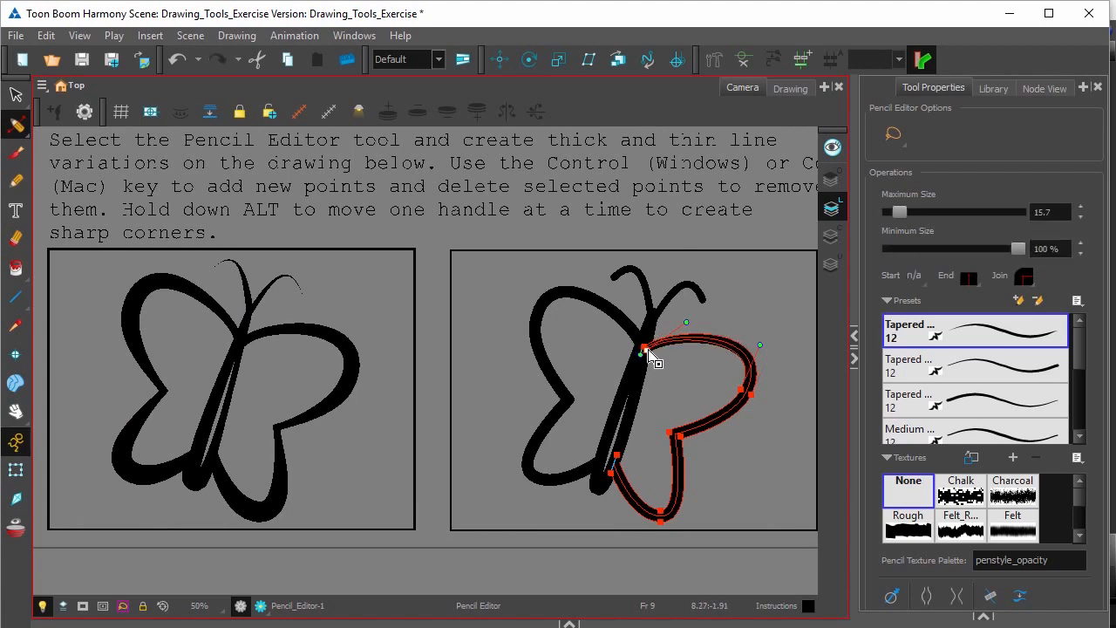
drag(649, 358, 615, 485)
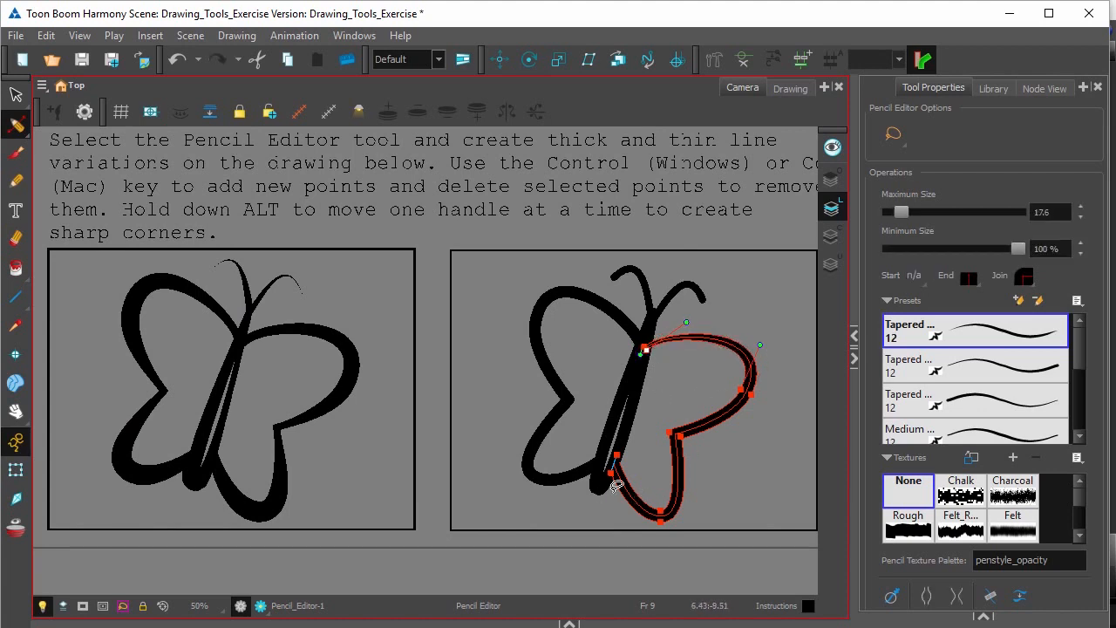
drag(613, 485, 622, 462)
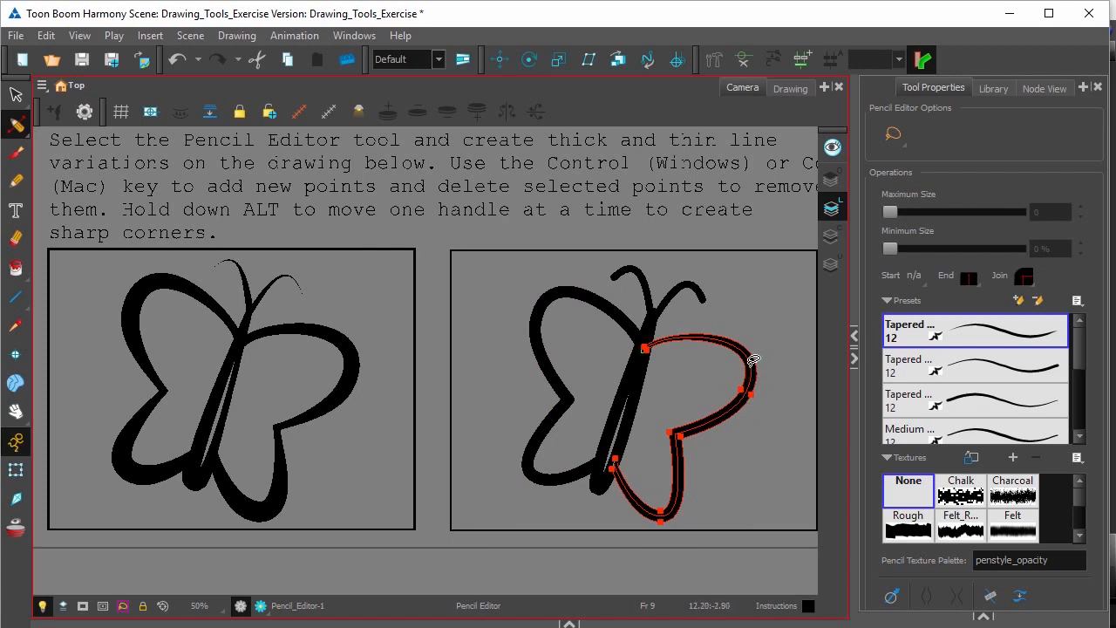
mouse_move(766, 366)
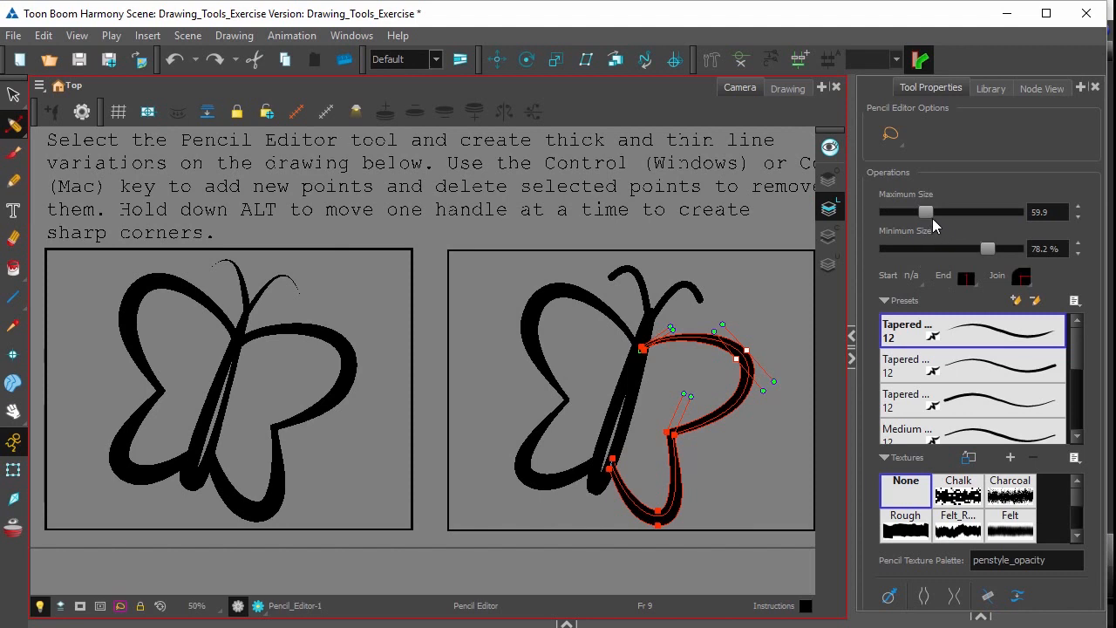
- Drag two width handles on the upper wing curve outward for a bold, tapering stroke
drag(926, 212, 965, 212)
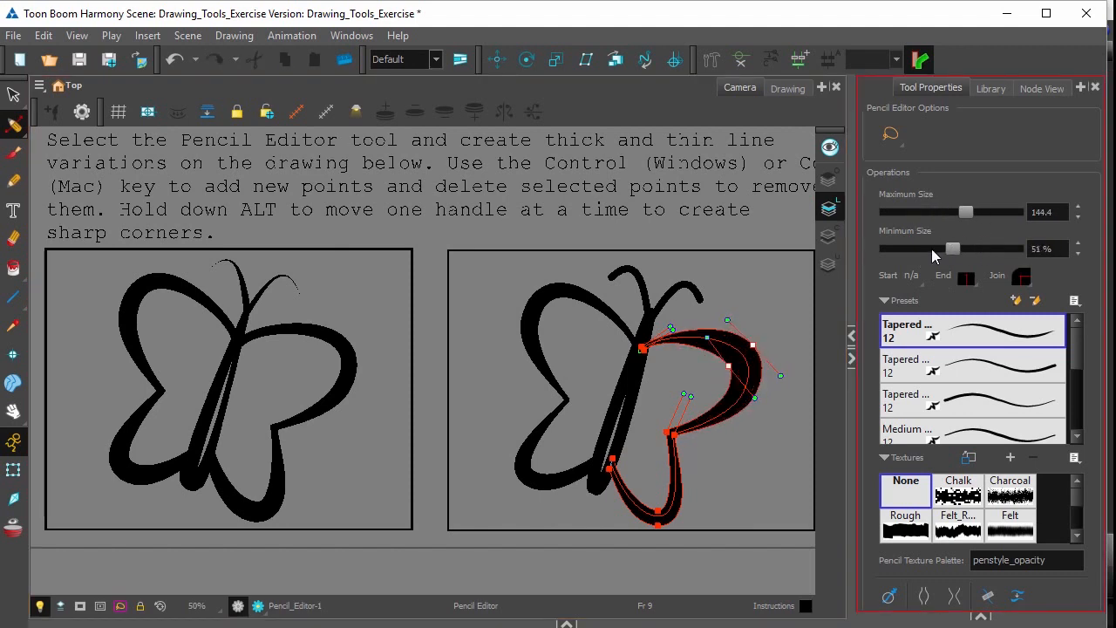
drag(953, 248, 990, 249)
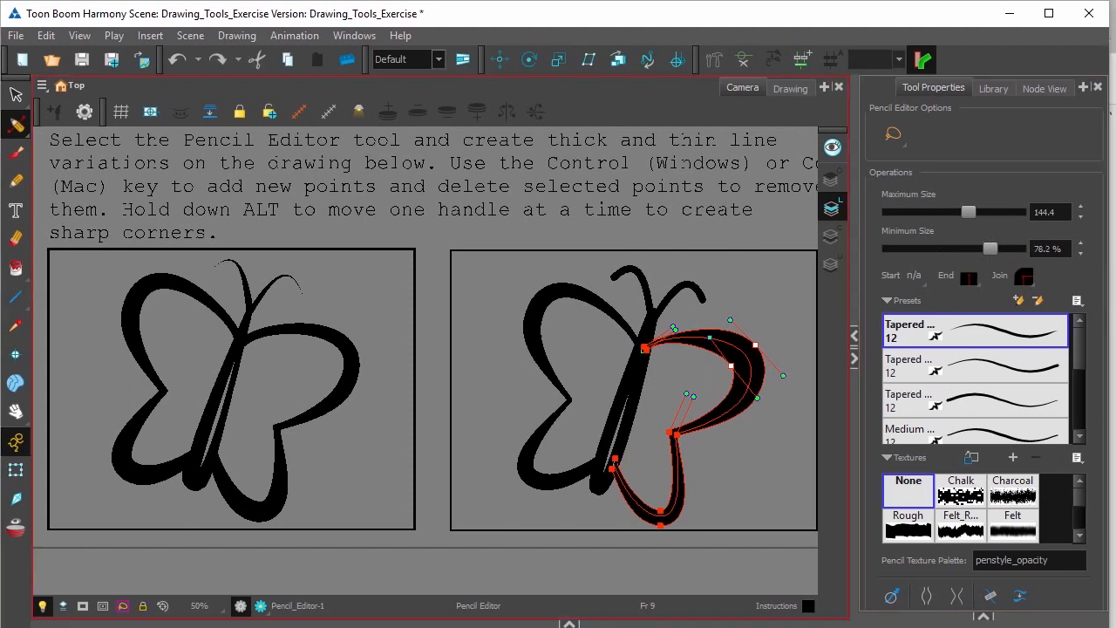
mouse_move(876, 609)
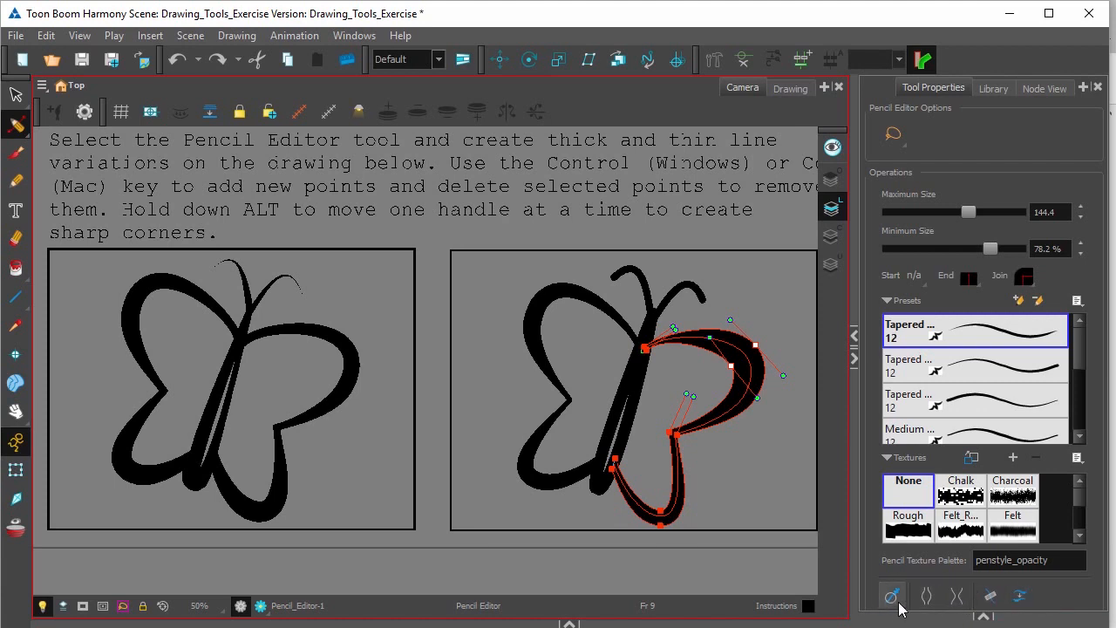
- Open the Help menu from the menu bar
click(401, 35)
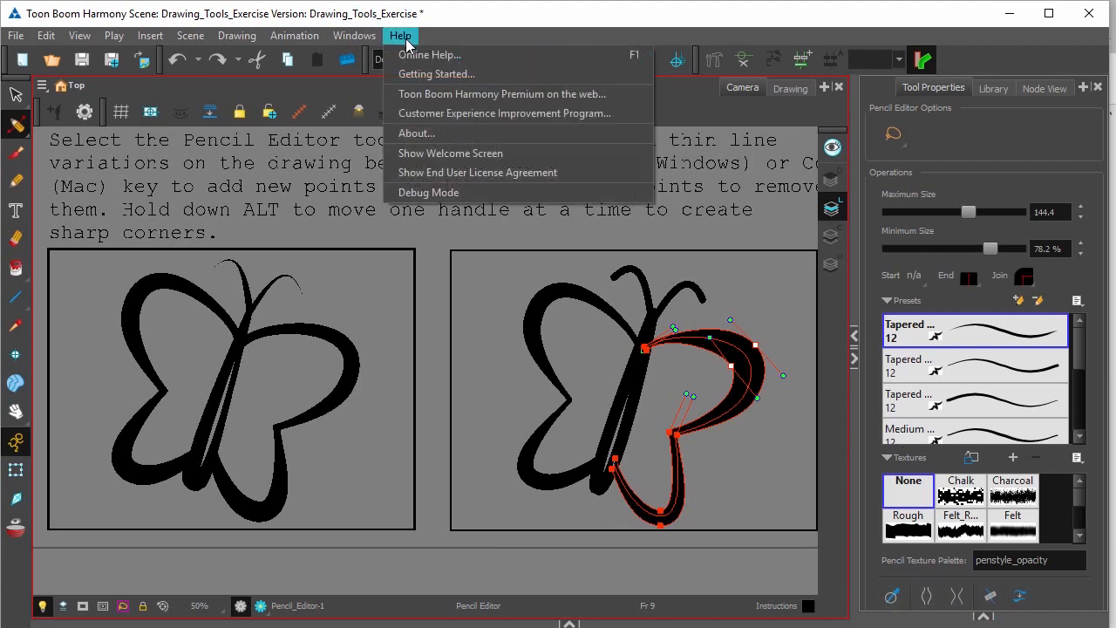
mouse_move(428, 54)
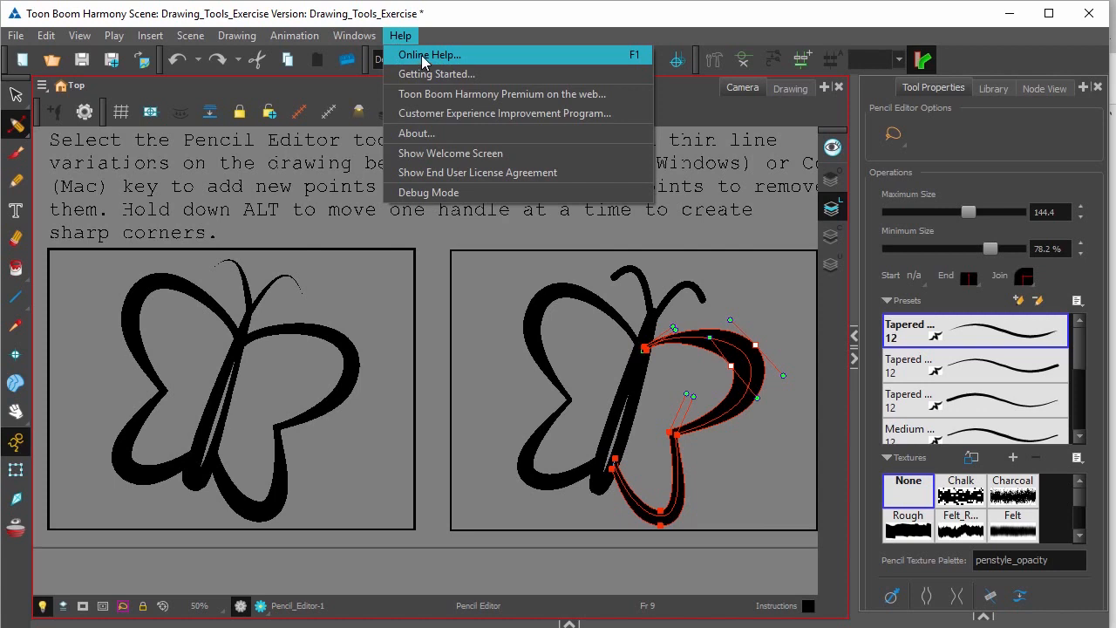
mouse_move(428, 55)
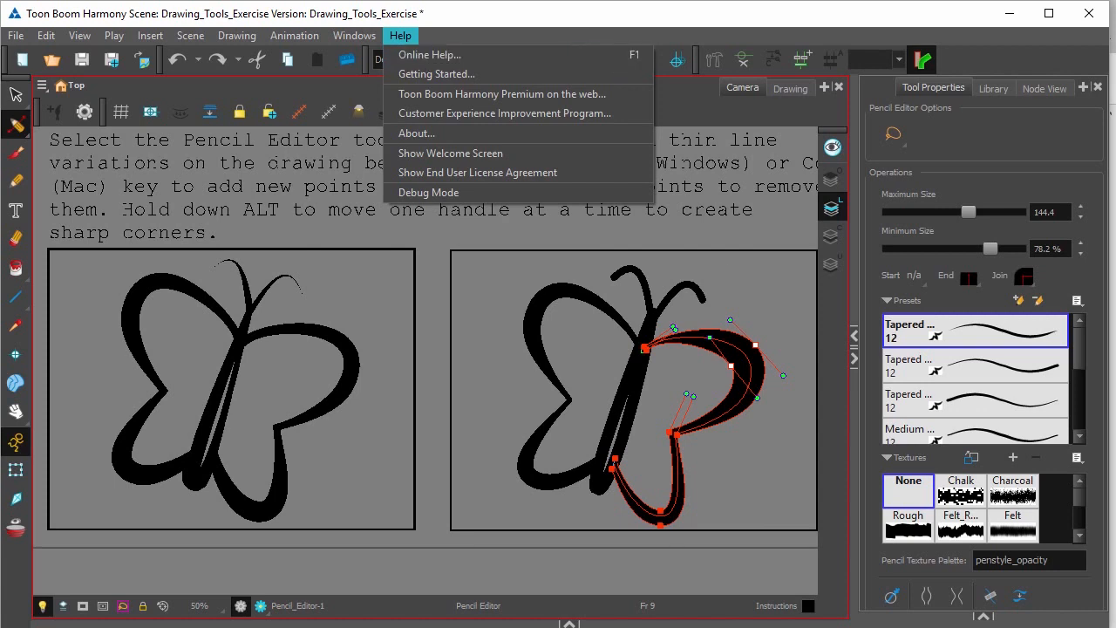